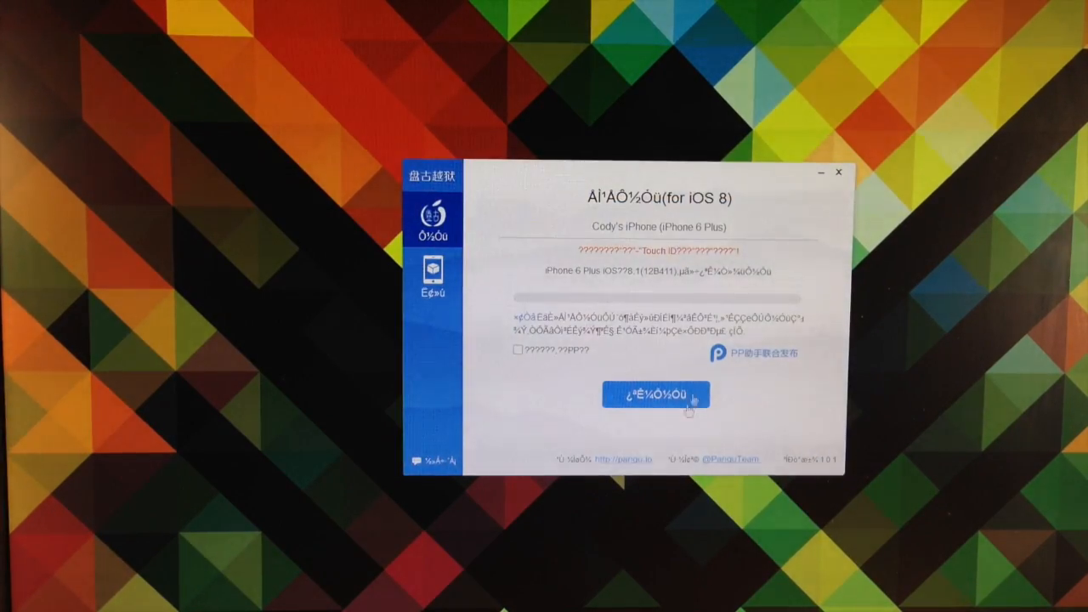
Start the Pangu jailbreak of the connected iPhone 6 Plus and let the progress bar fill.
click(517, 350)
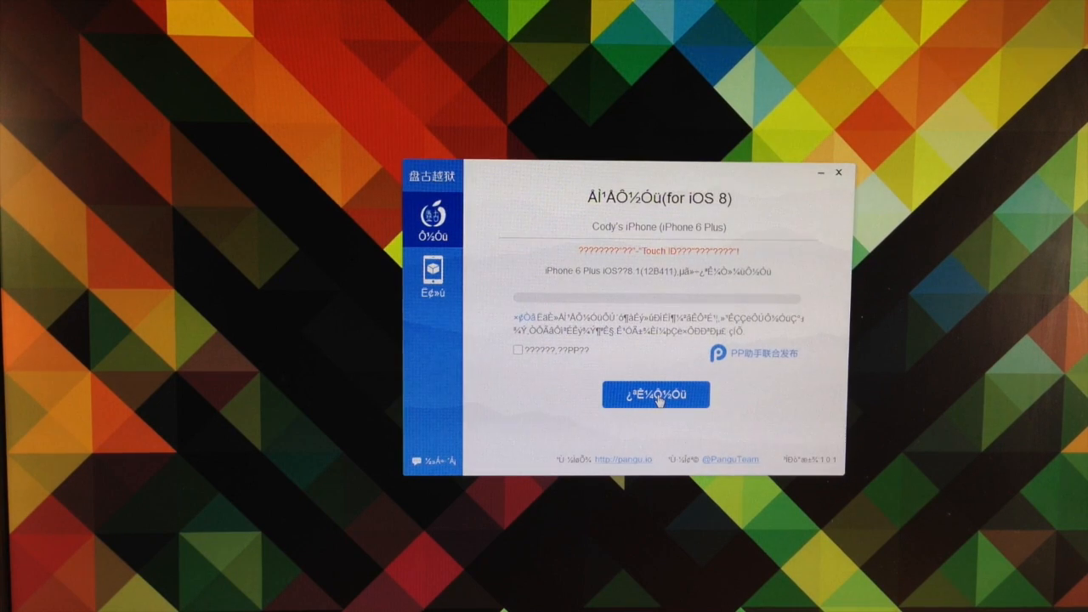
click(656, 395)
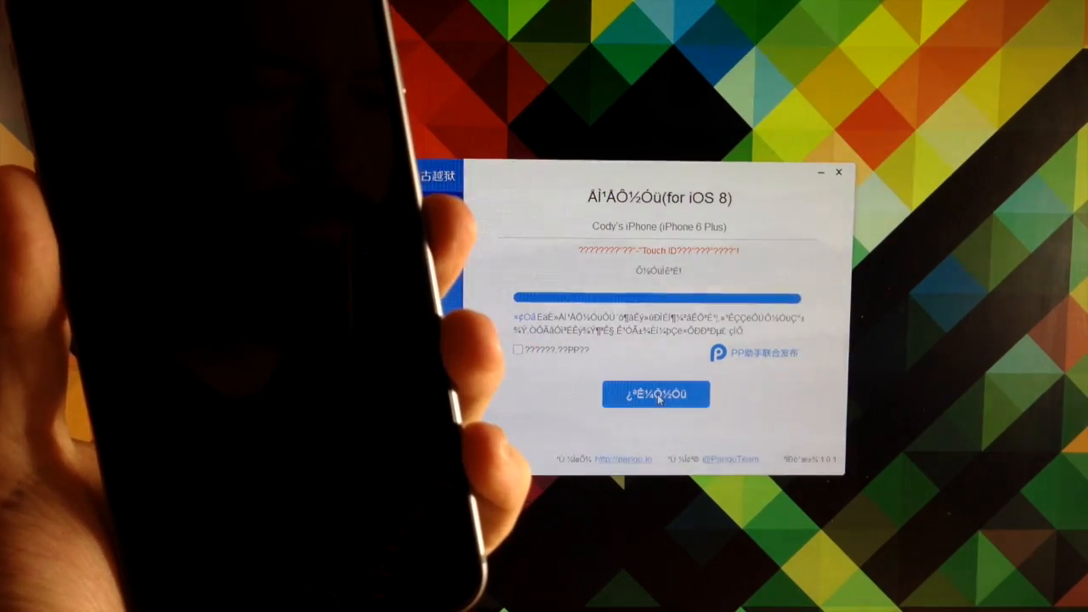
Step through the iOS Setup Assistant after reboot until the home screen appears.
click(656, 394)
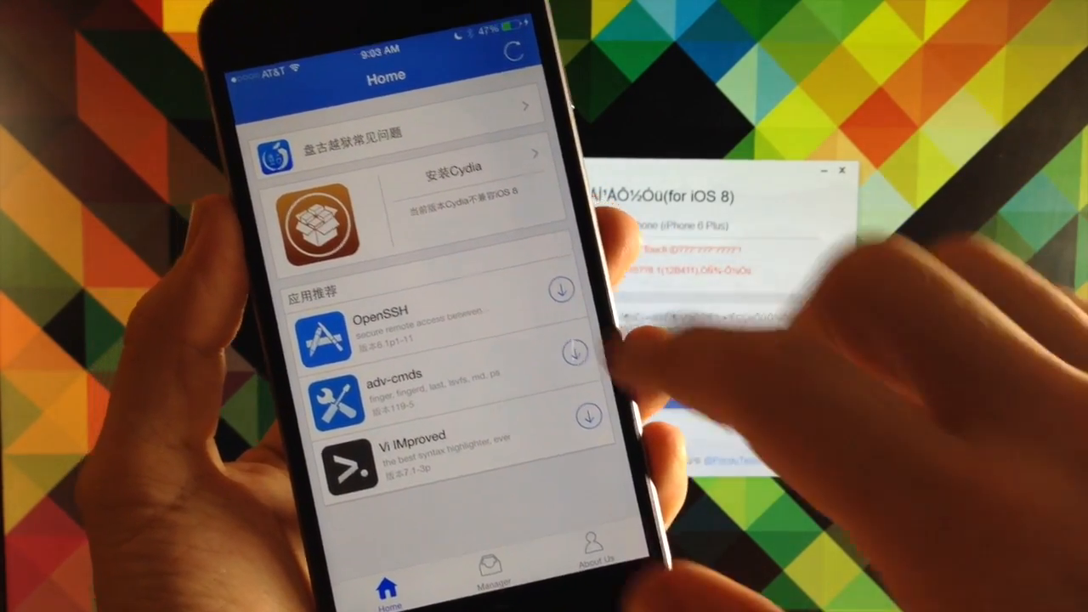
View the Pangu FAQ page and scroll past the notes on Cydia and jailbreak stability.
click(386, 133)
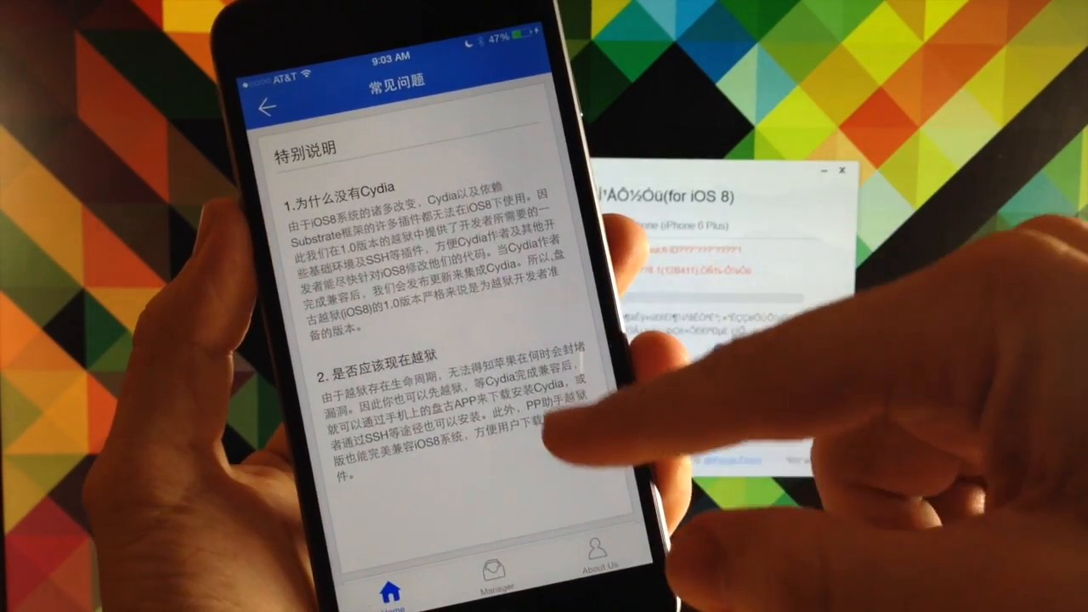
scroll(down, 3)
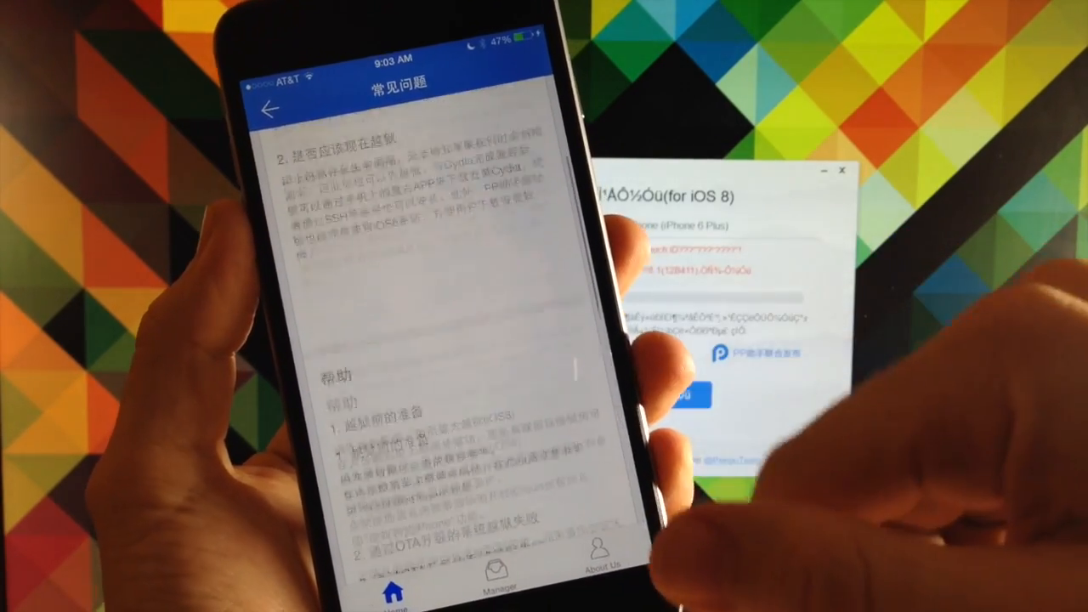